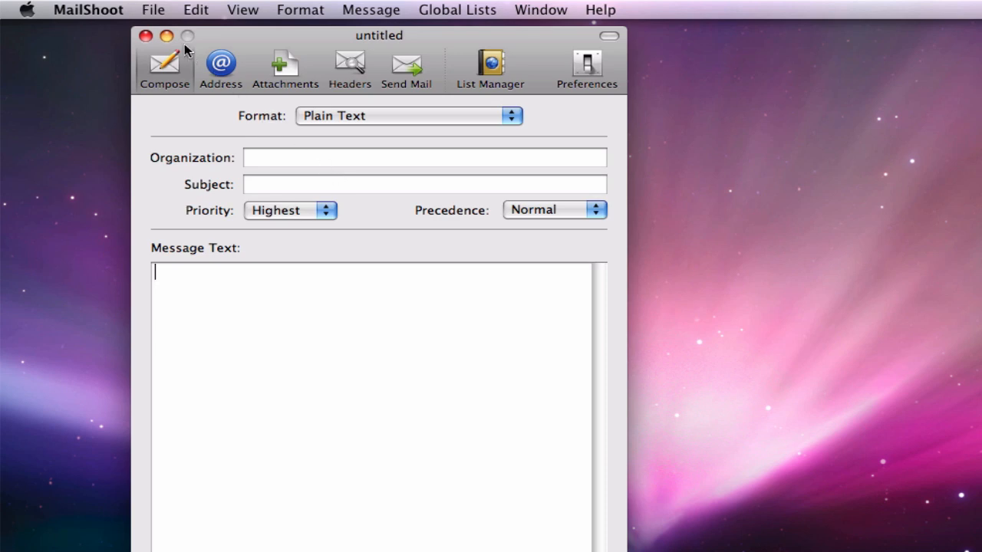
Save the new untitled mailing document as 'Jeremy's Golf Shop'
click(152, 10)
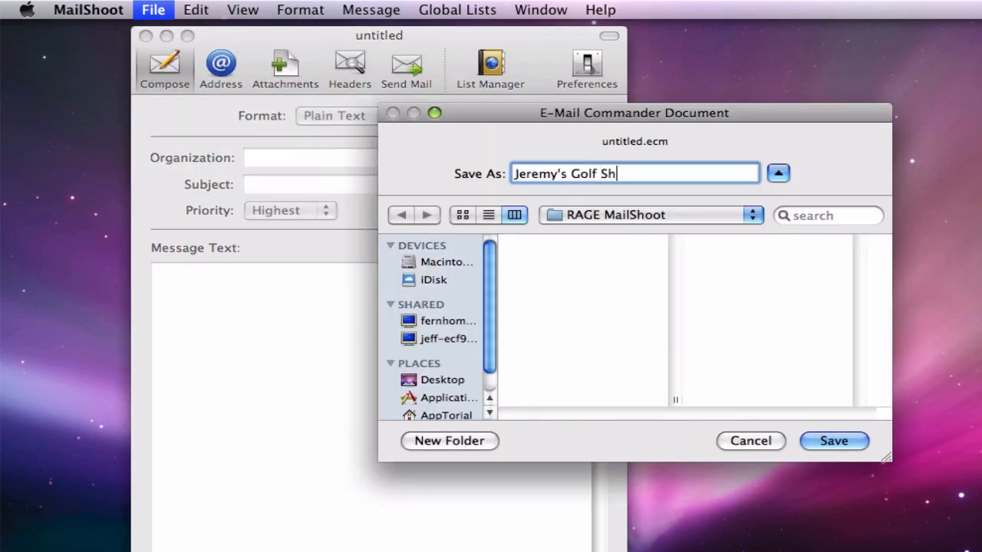
click(832, 440)
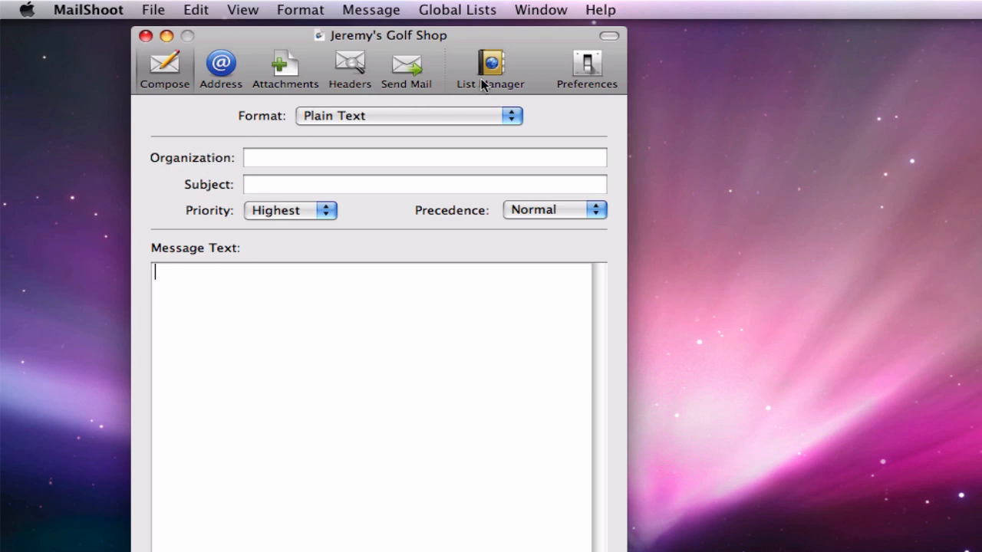
Create a contact list named 'Golf Shop' in the List Manager
click(490, 67)
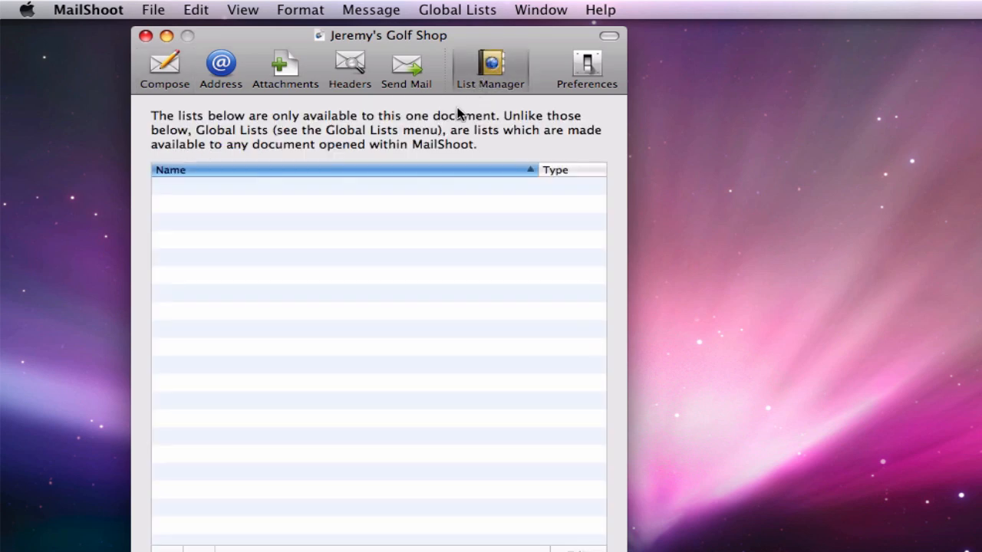
mouse_move(213, 334)
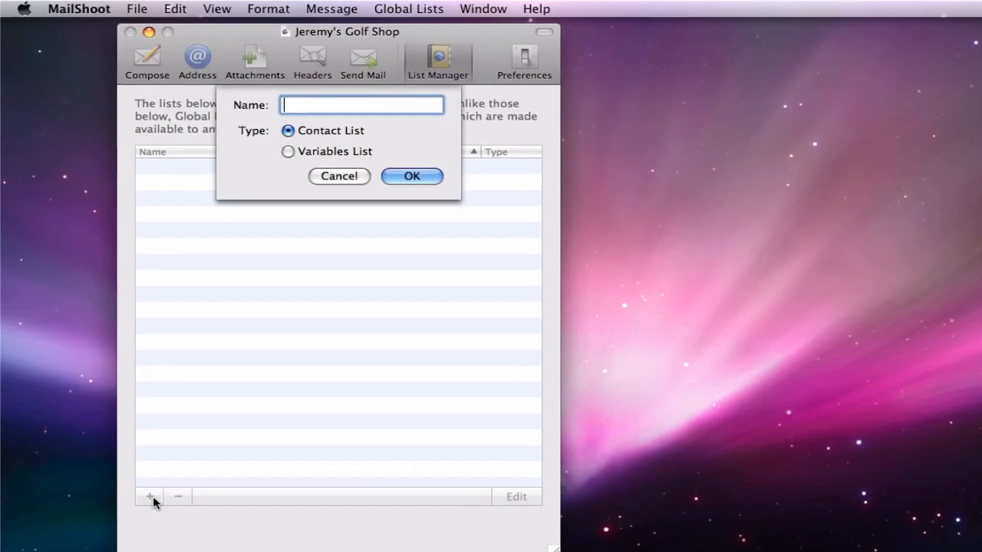
text(Golf Sho)
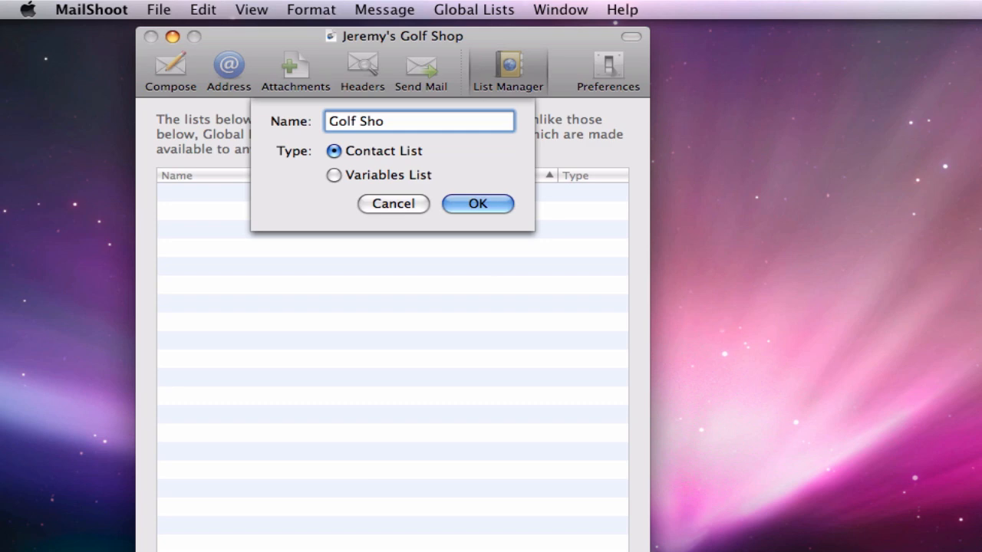
click(477, 203)
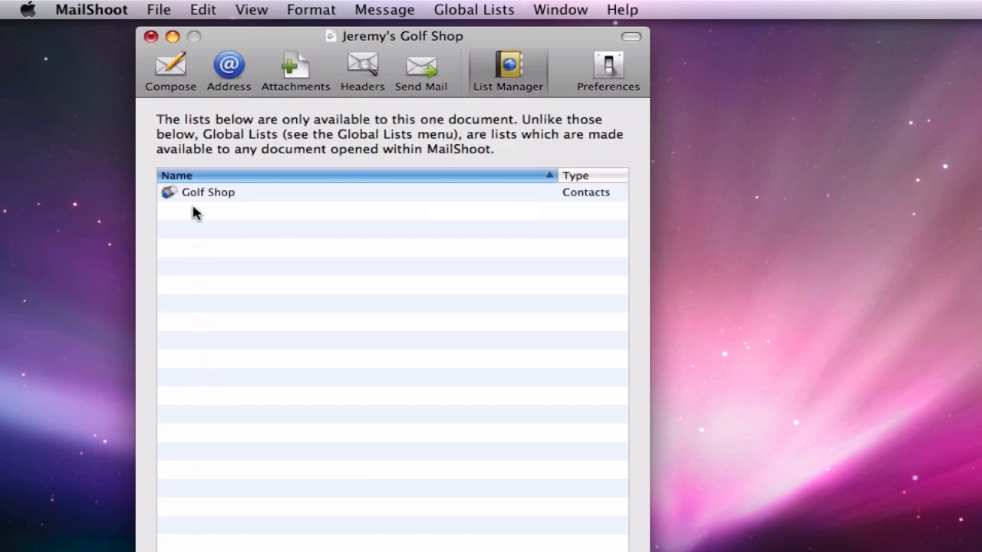
Open the Golf Shop list to show its empty contacts window
double_click(208, 192)
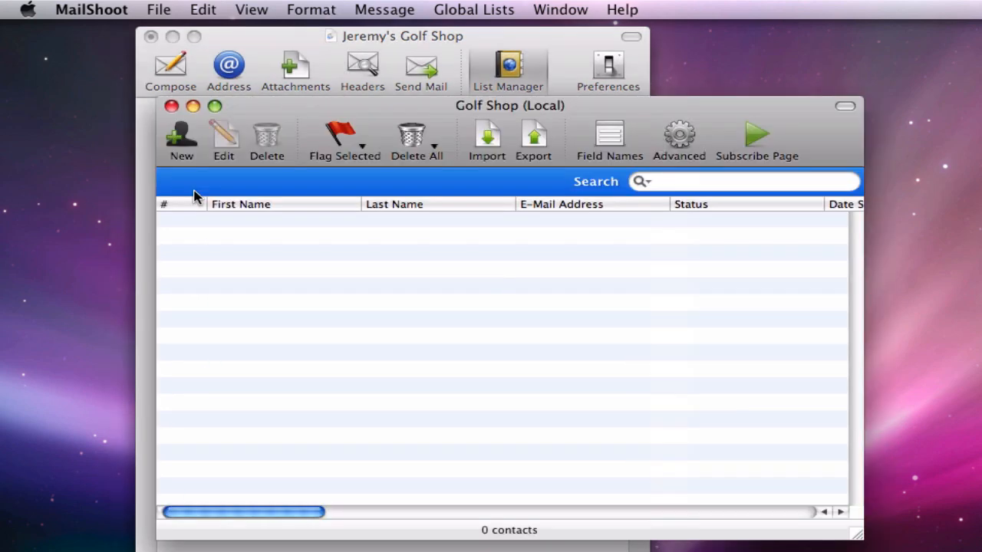
mouse_move(545, 237)
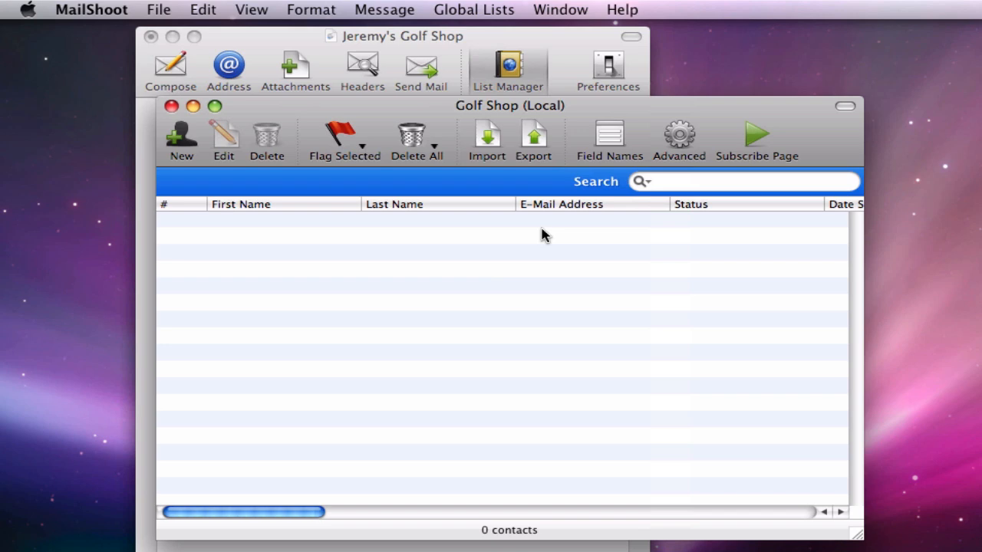
mouse_move(614, 136)
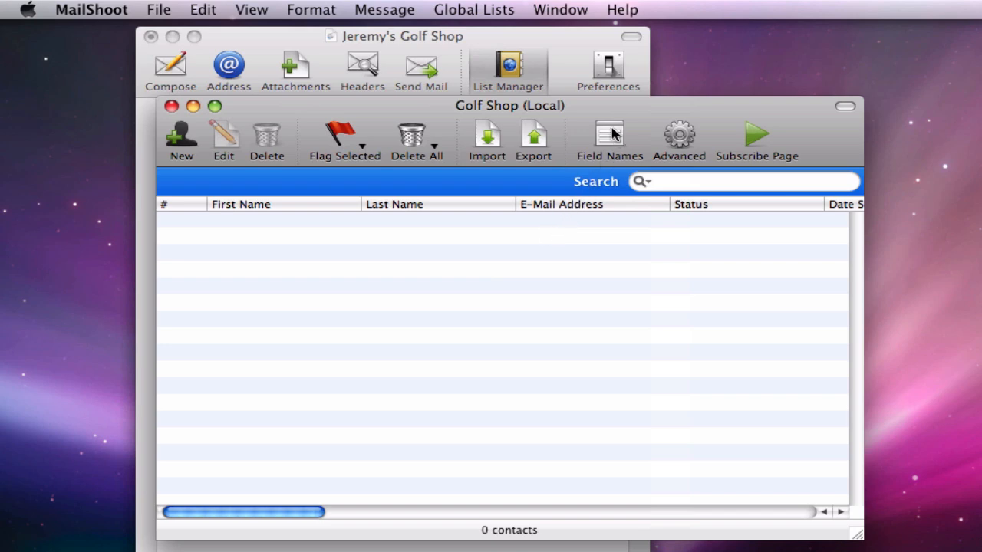
Rename the custom fields to Location, Favorite Golfer, Handicap and Country Club
click(608, 138)
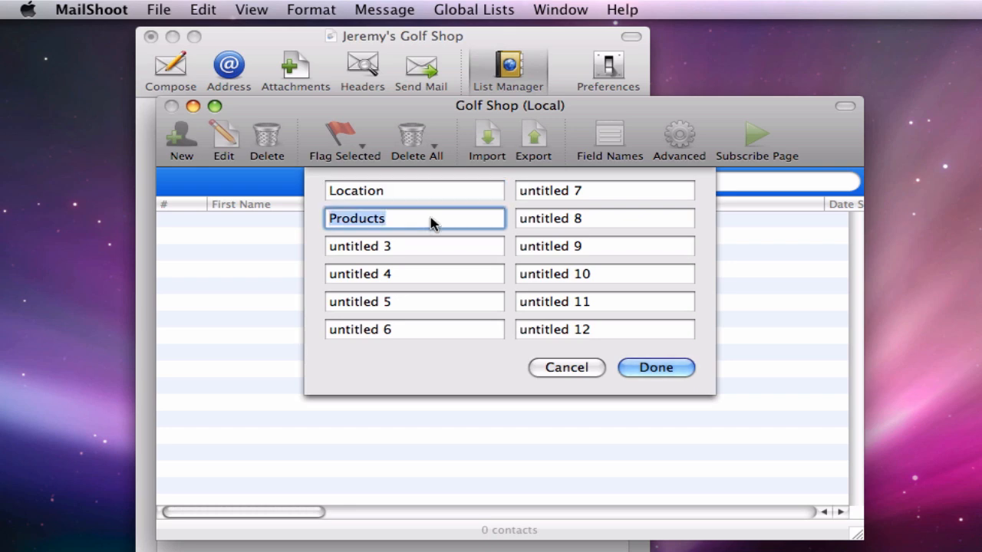
text(Favorite Golfer)
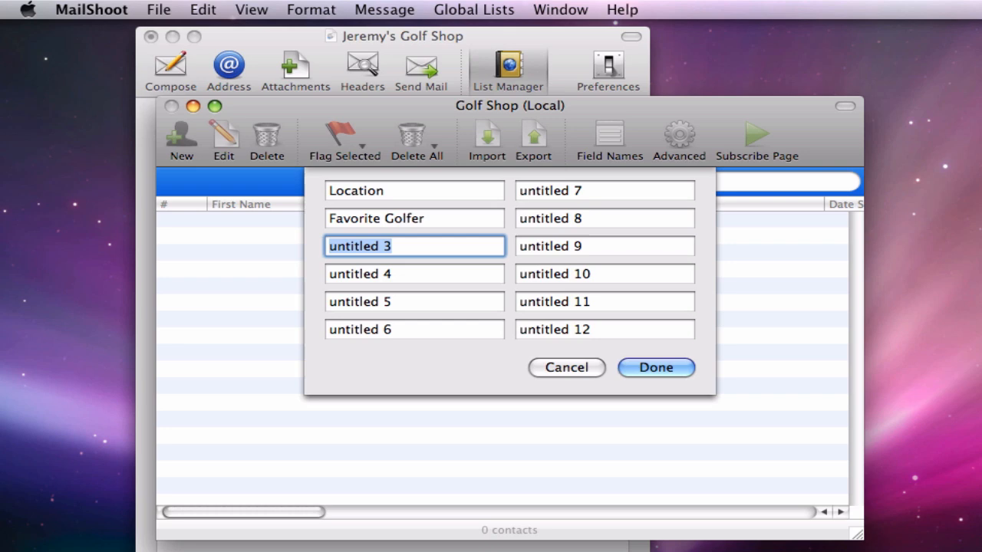
text(Handicap)
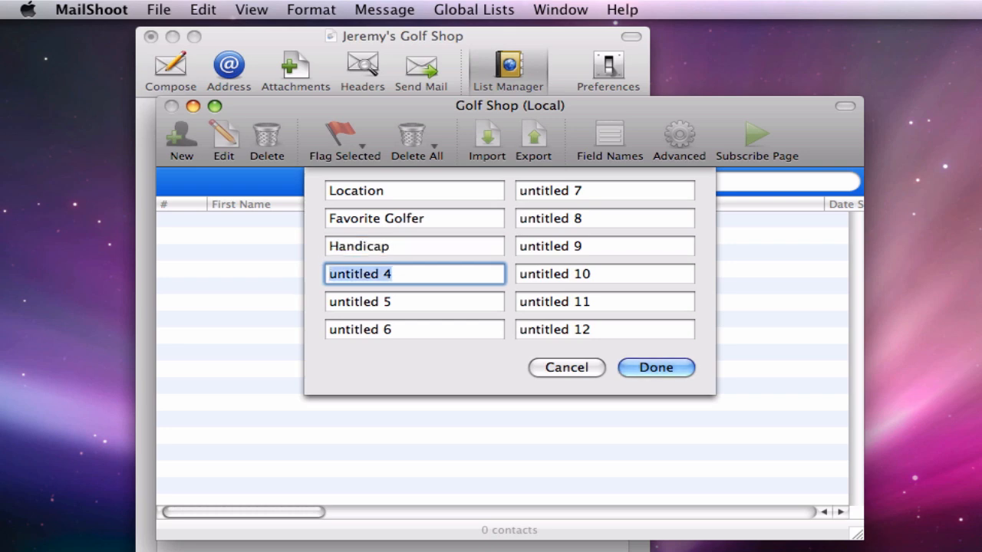
text(Country Club)
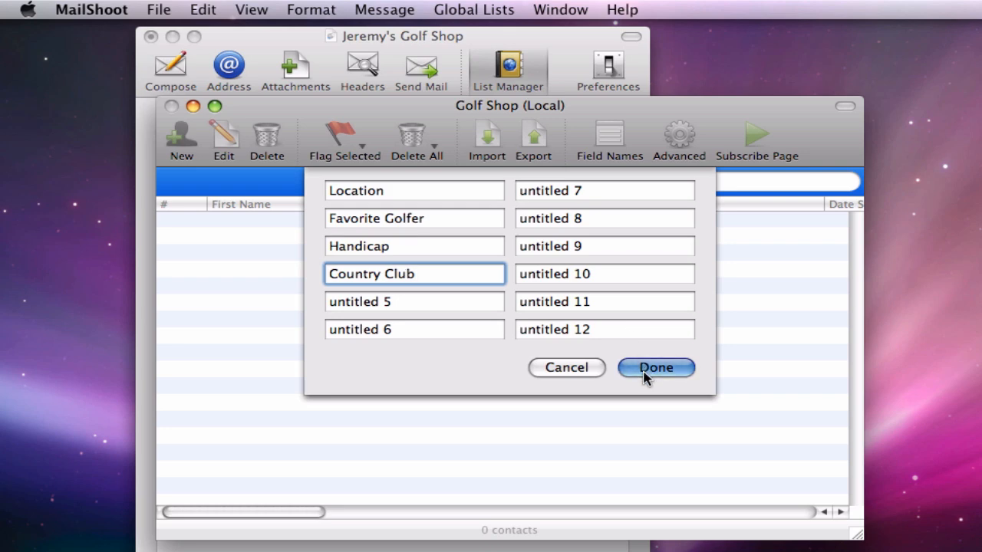
click(654, 367)
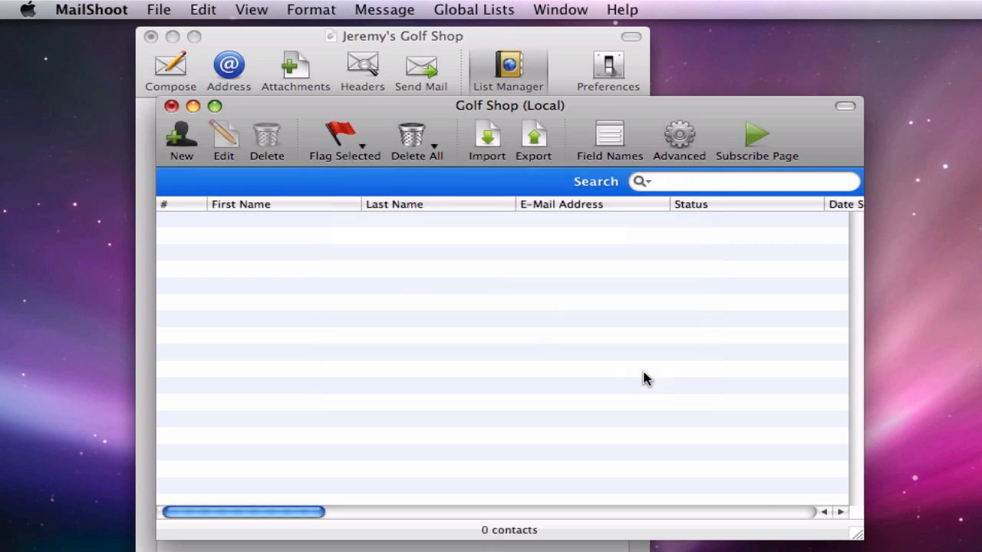
mouse_move(755, 140)
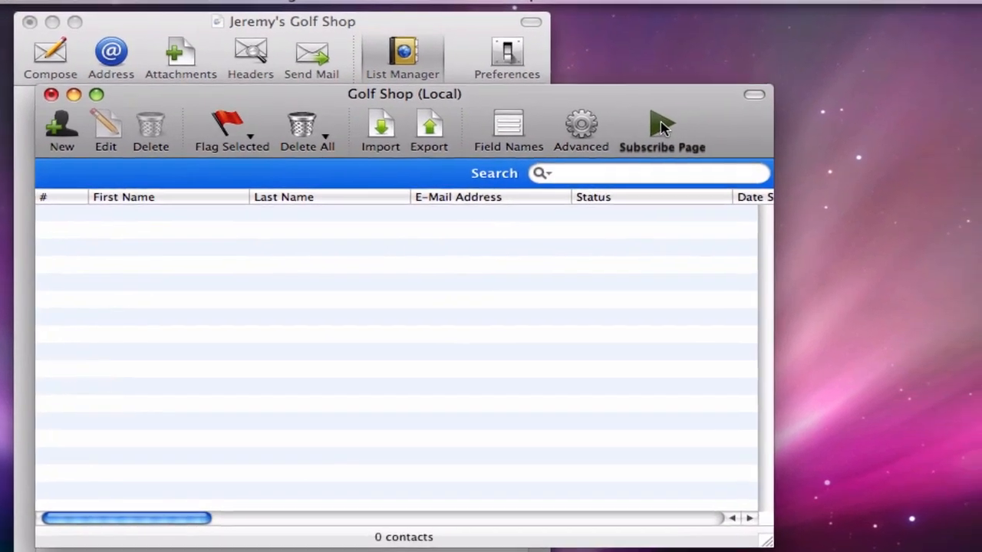
Start a subscribe page with list name Jeremy's Golf Shop, a password and signup description
click(661, 127)
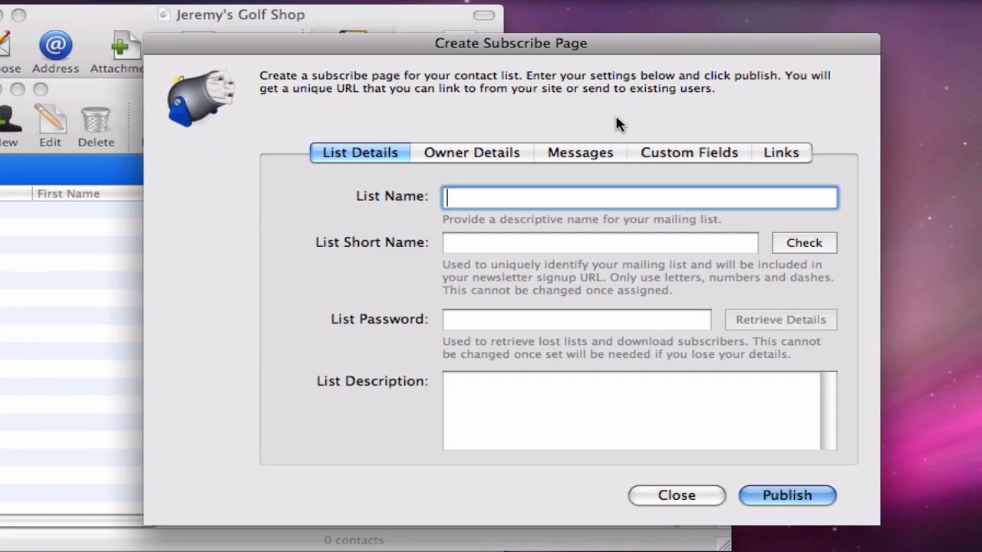
text(Jerem)
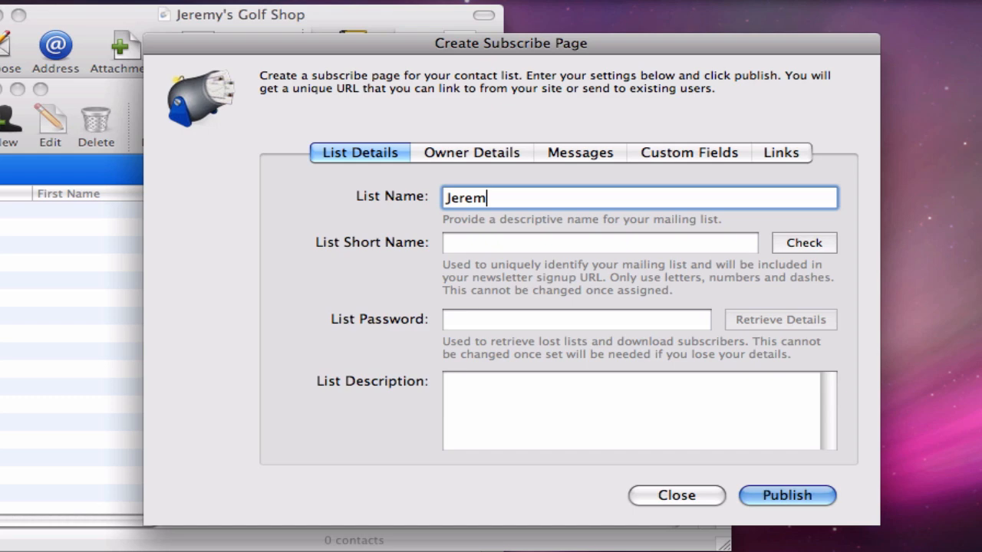
text(y's Golf Shop)
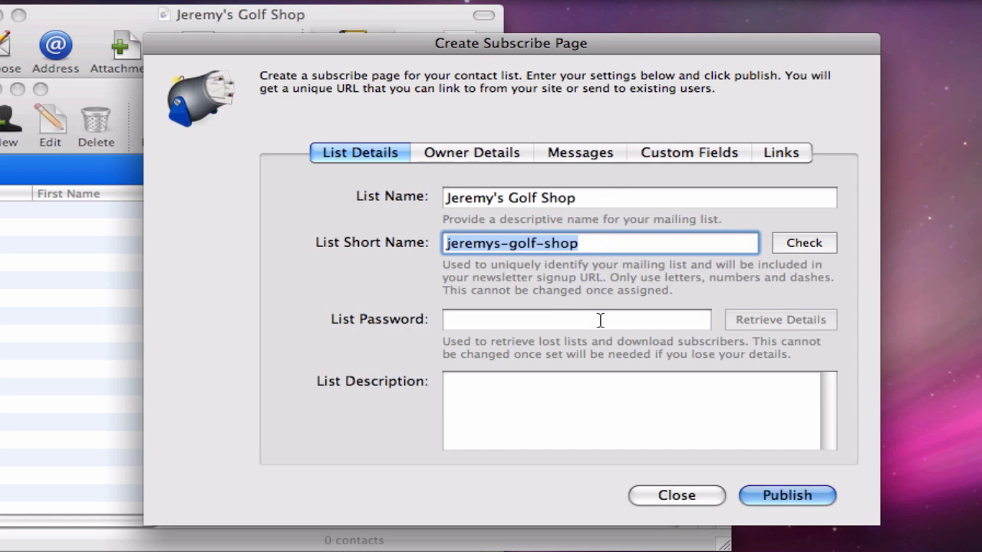
click(576, 320)
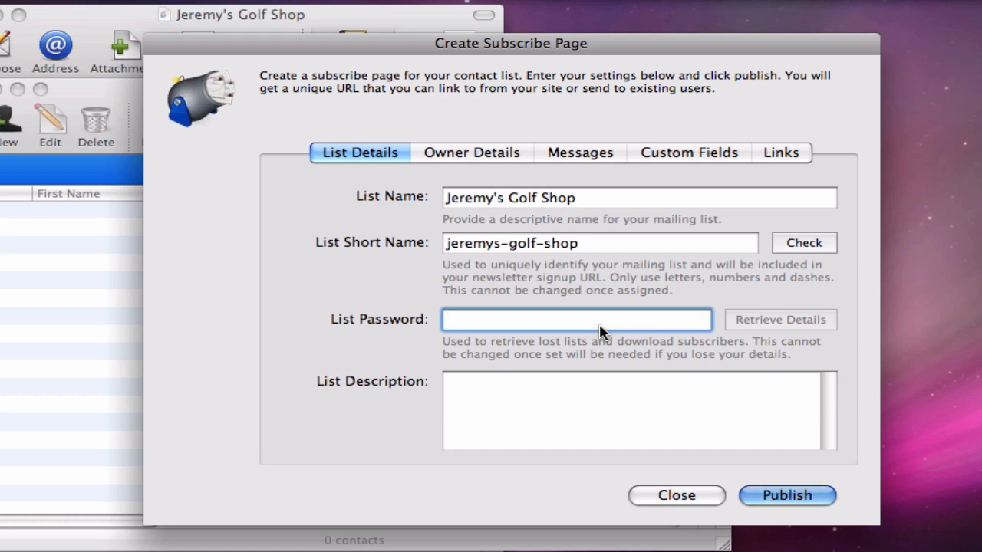
text(password)
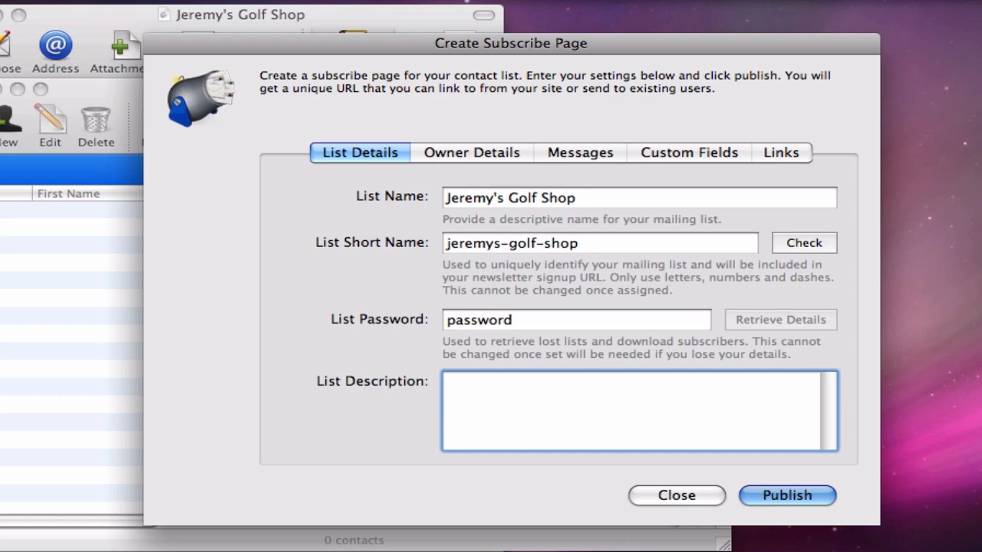
text(Mailing list signup form for Jeremy's Golf Shop)
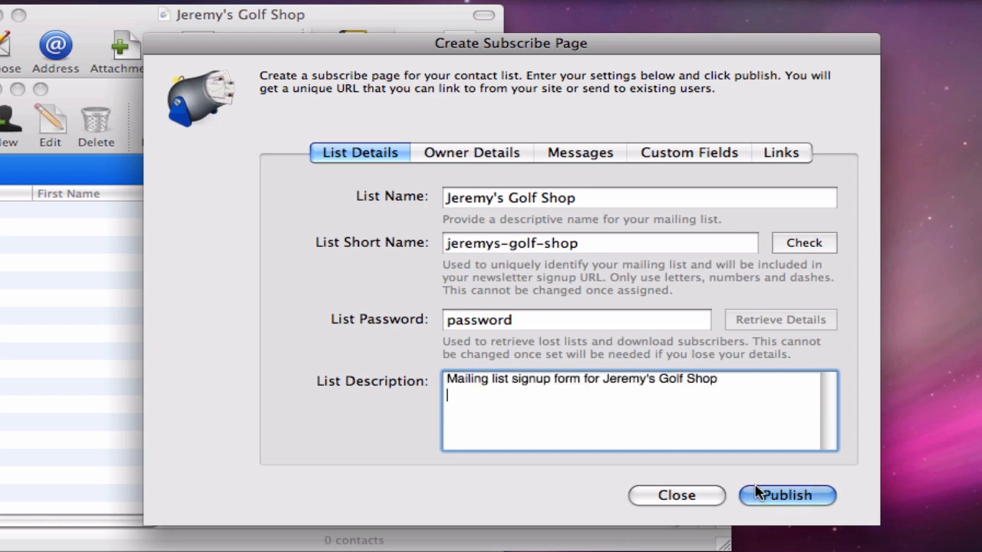
mouse_move(471, 152)
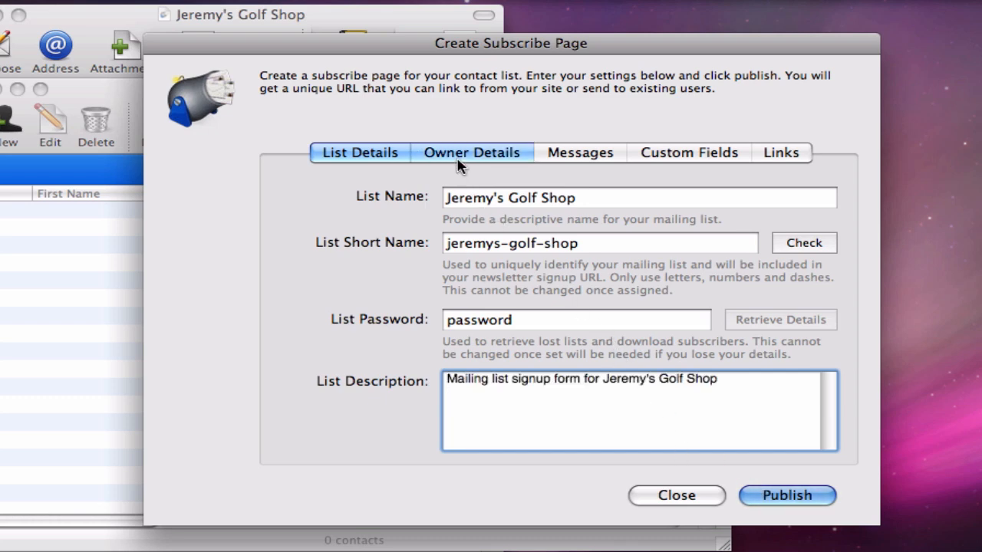
click(471, 152)
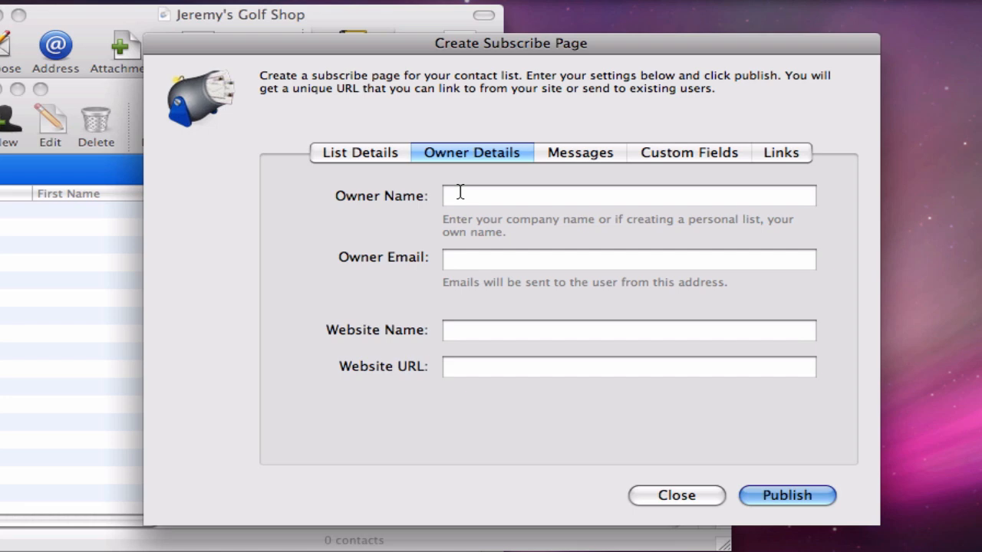
text(Jeremy)
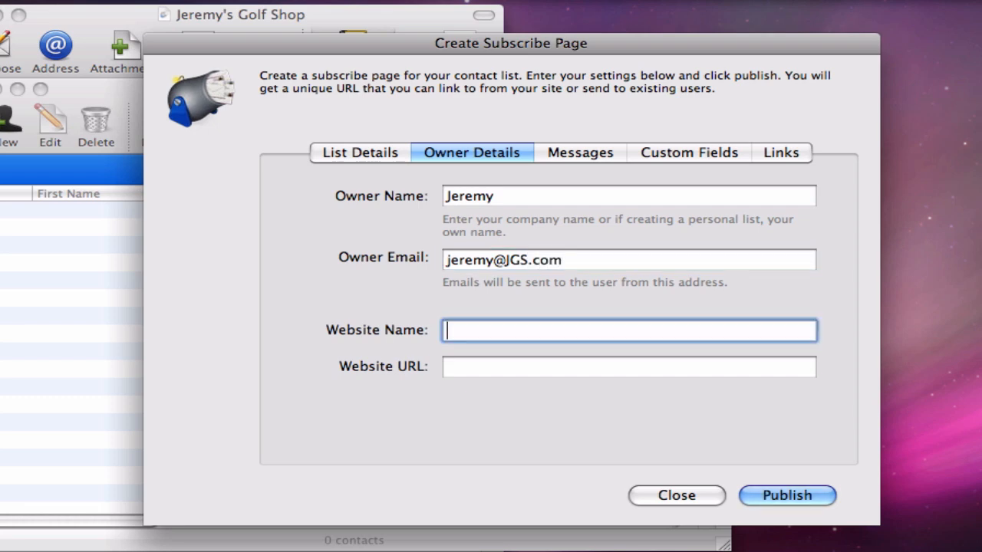
text(Jeremy's Gol)
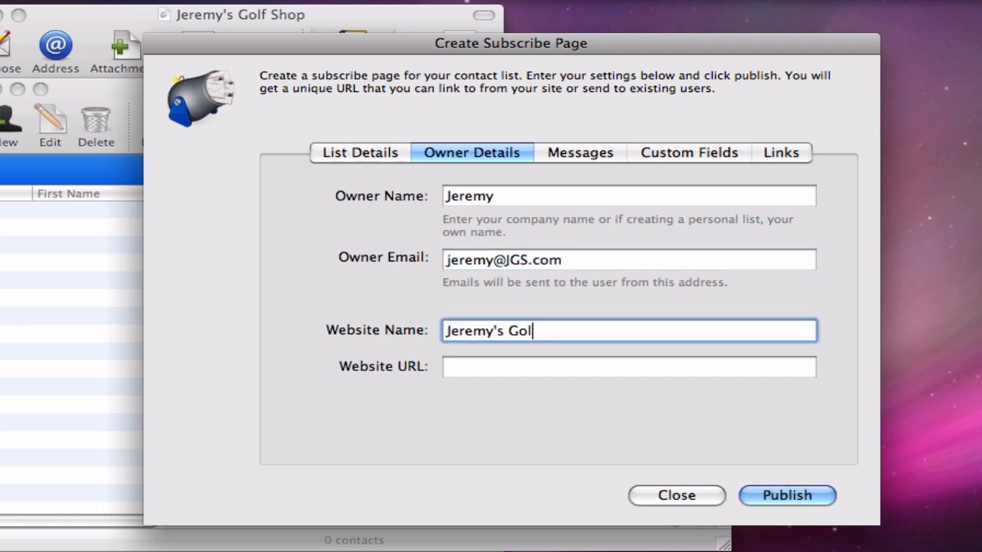
text(www)
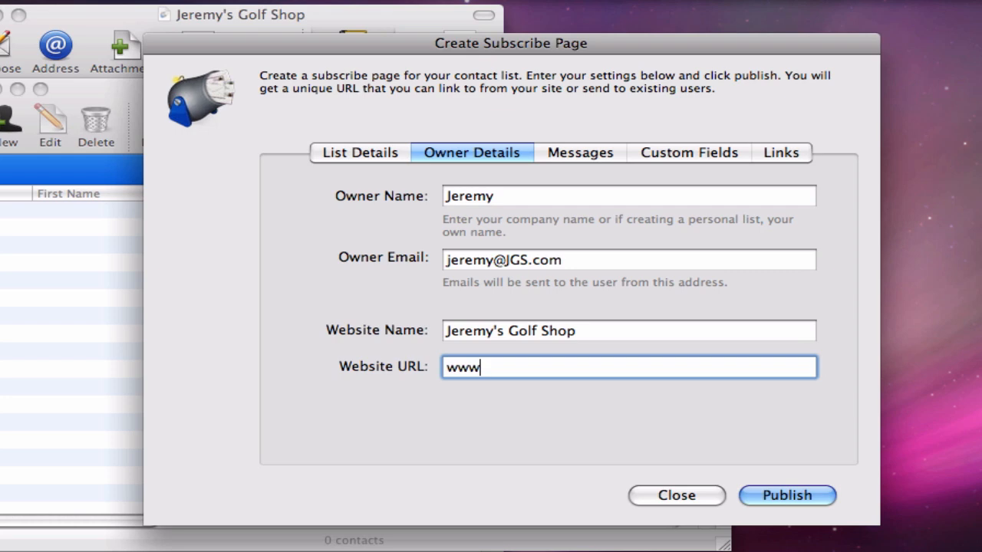
text(.JGS.com)
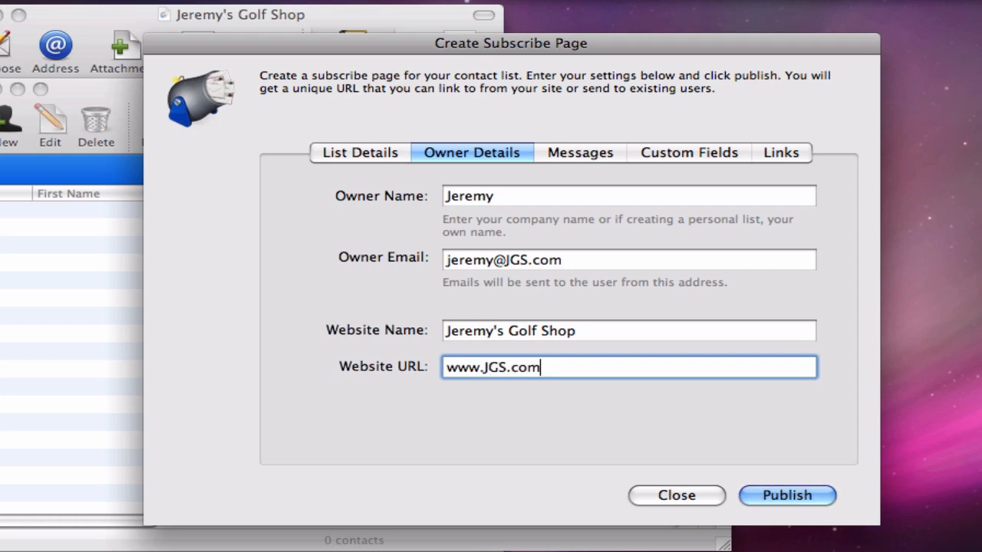
click(579, 151)
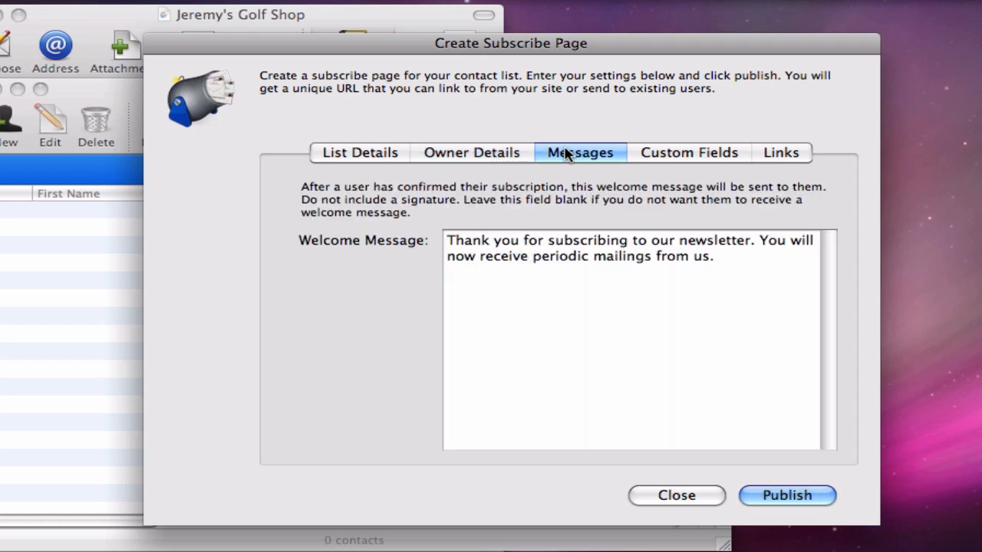
mouse_move(576, 155)
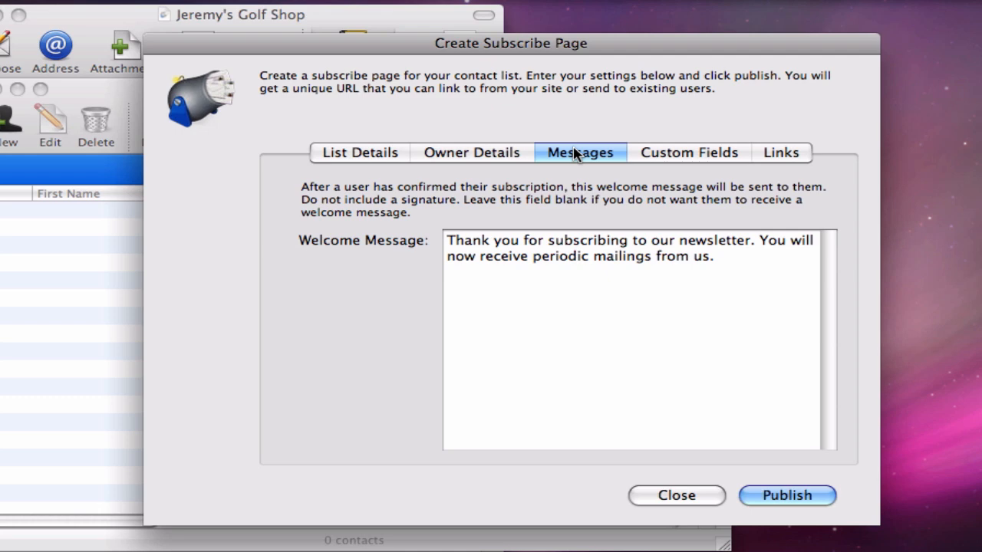
click(688, 152)
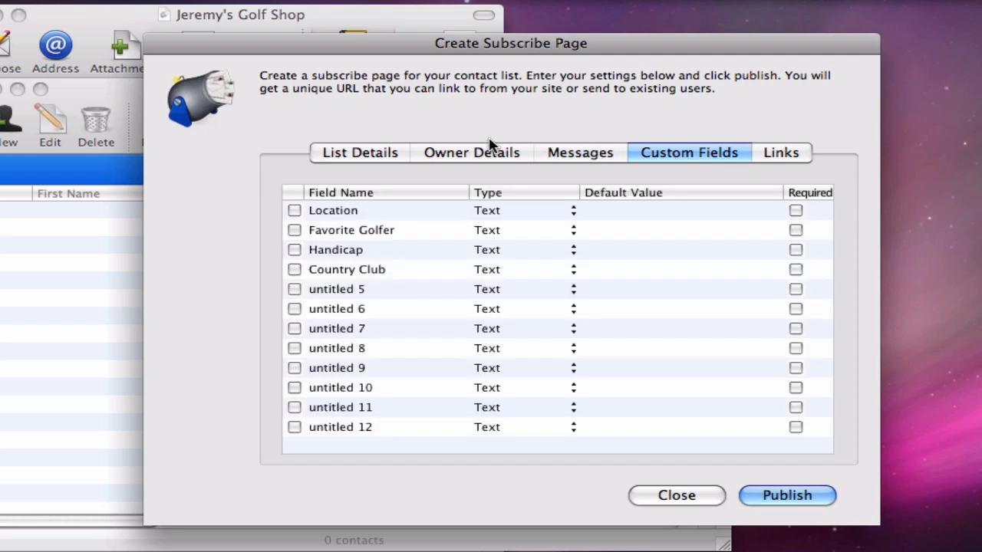
mouse_move(280, 212)
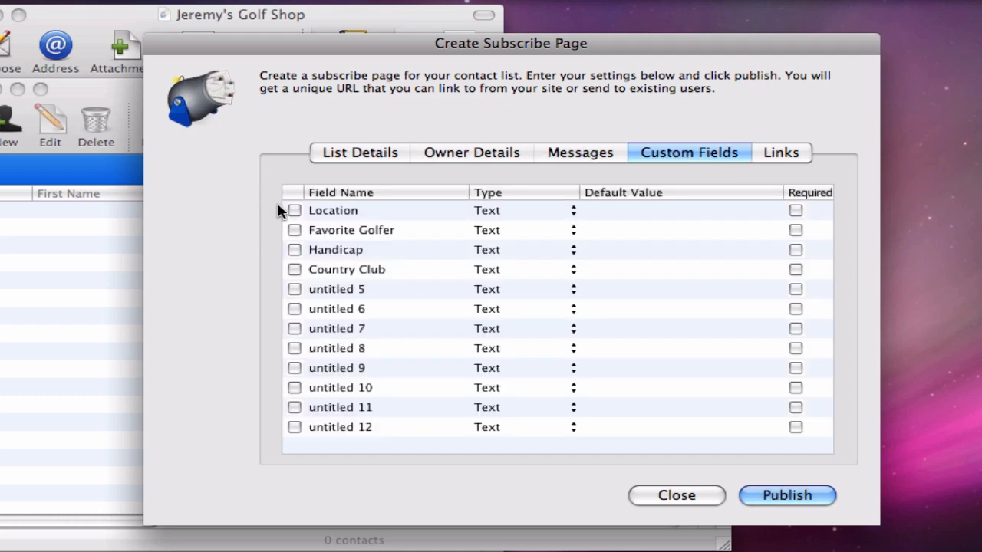
Include Location, Favorite Golfer, Handicap and Country Club on the form, with Location a required text field
click(294, 210)
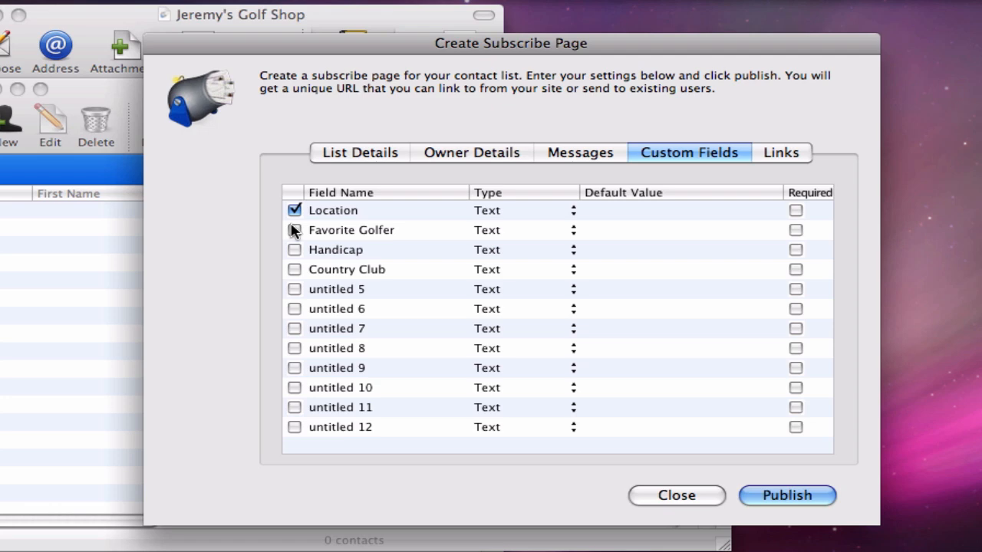
click(294, 230)
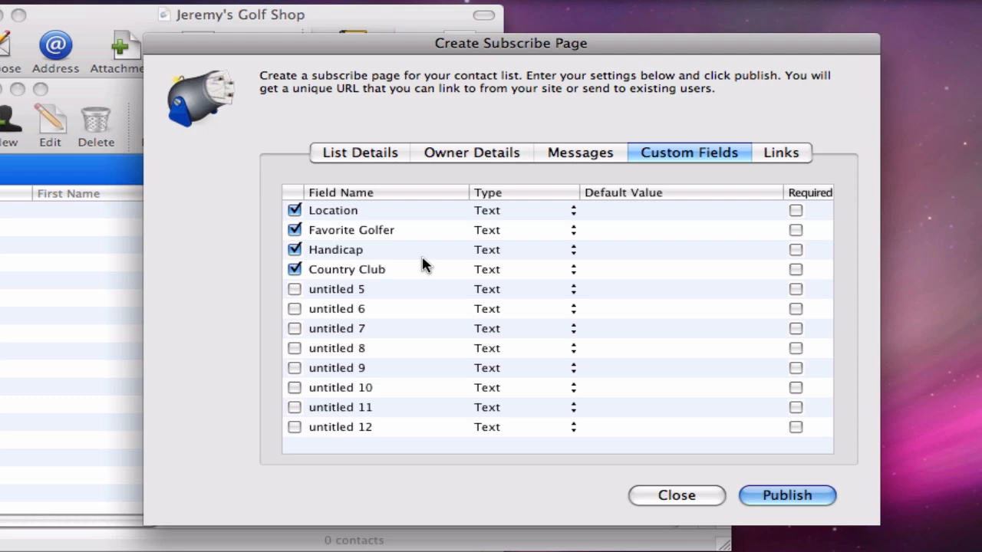
mouse_move(574, 220)
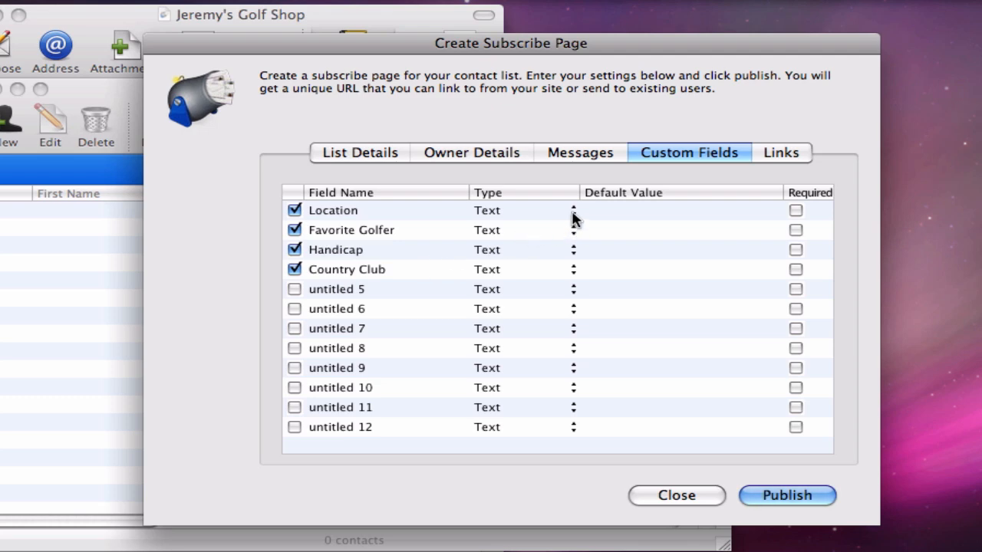
click(572, 210)
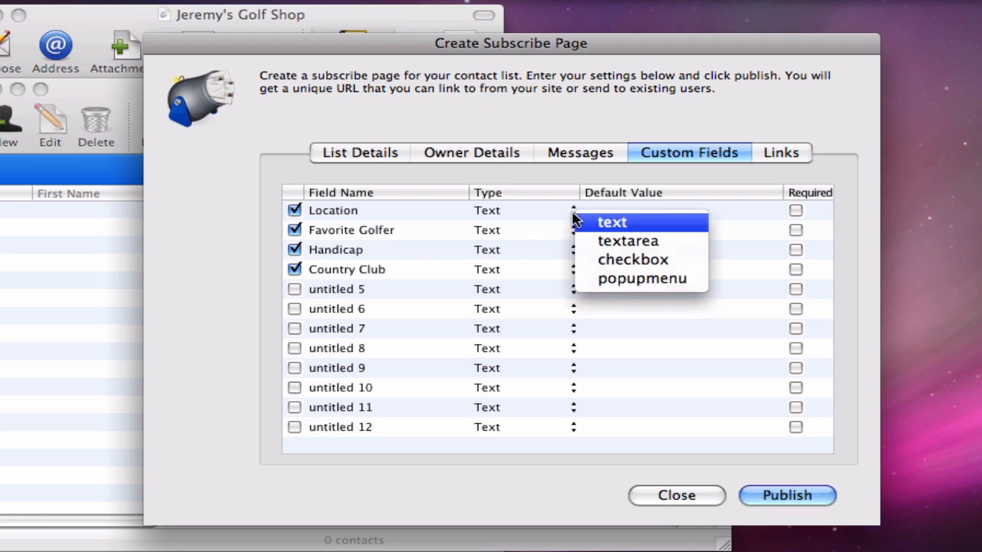
click(611, 221)
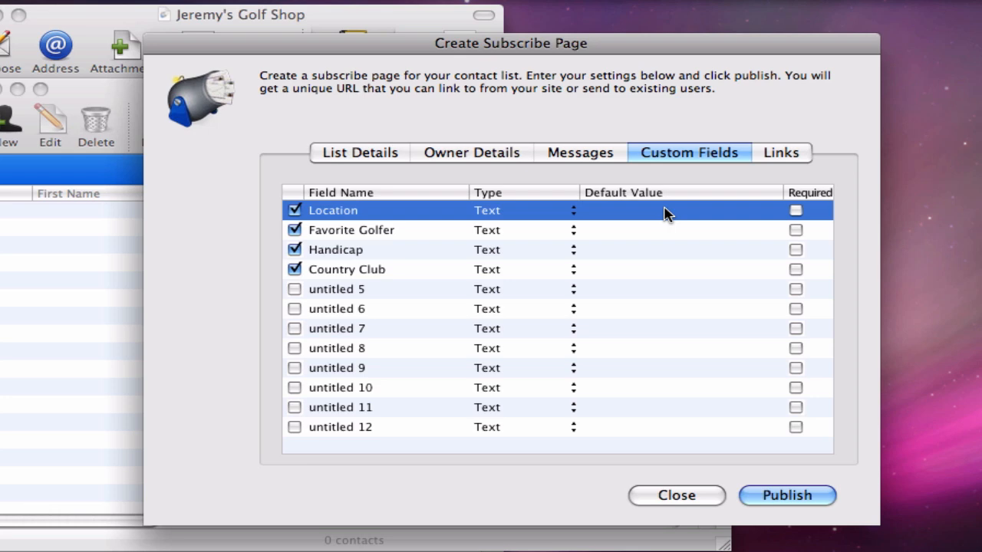
mouse_move(666, 229)
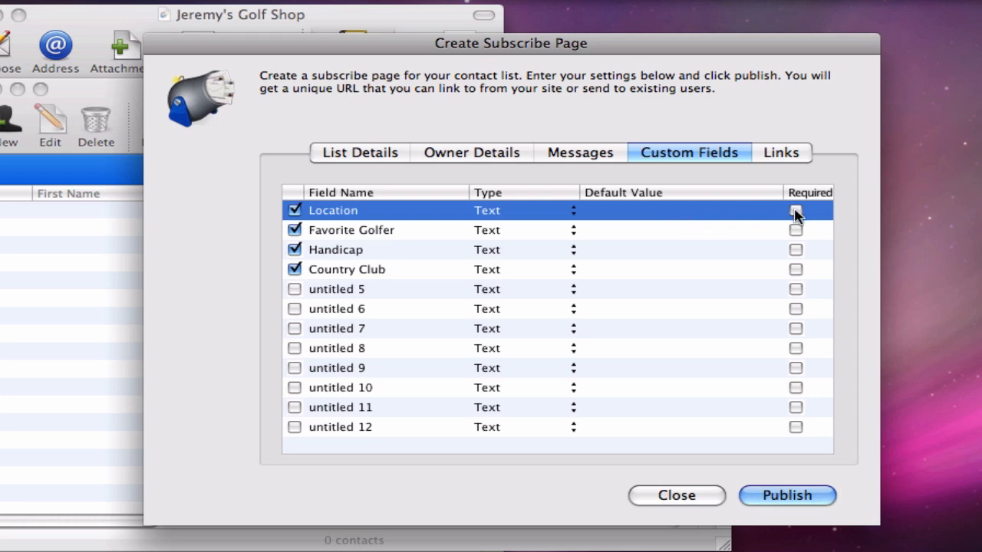
click(795, 209)
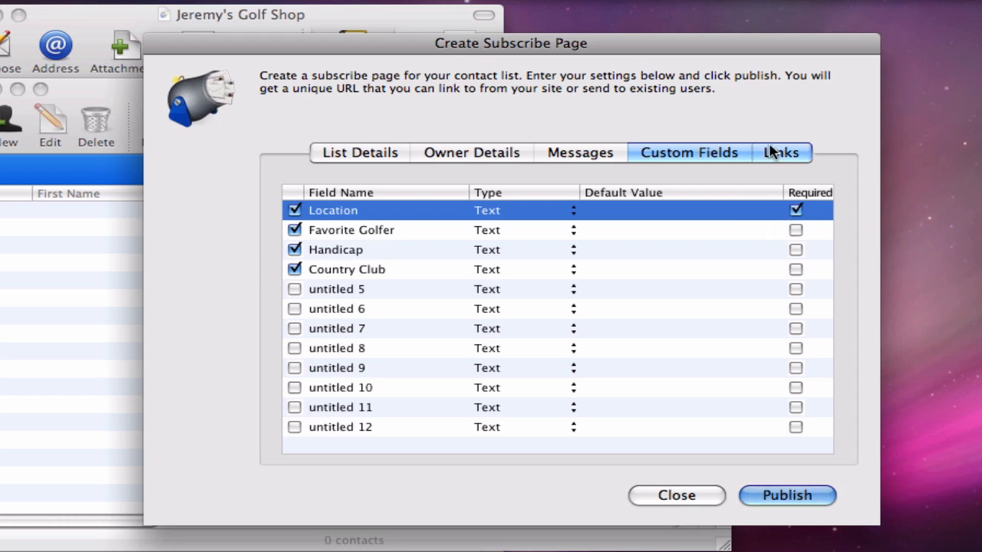
click(780, 152)
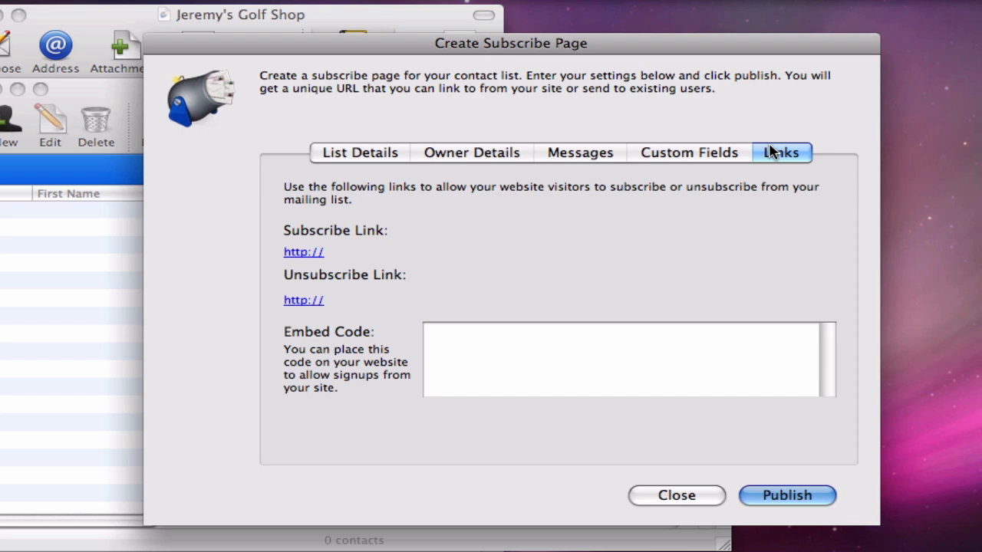
mouse_move(773, 172)
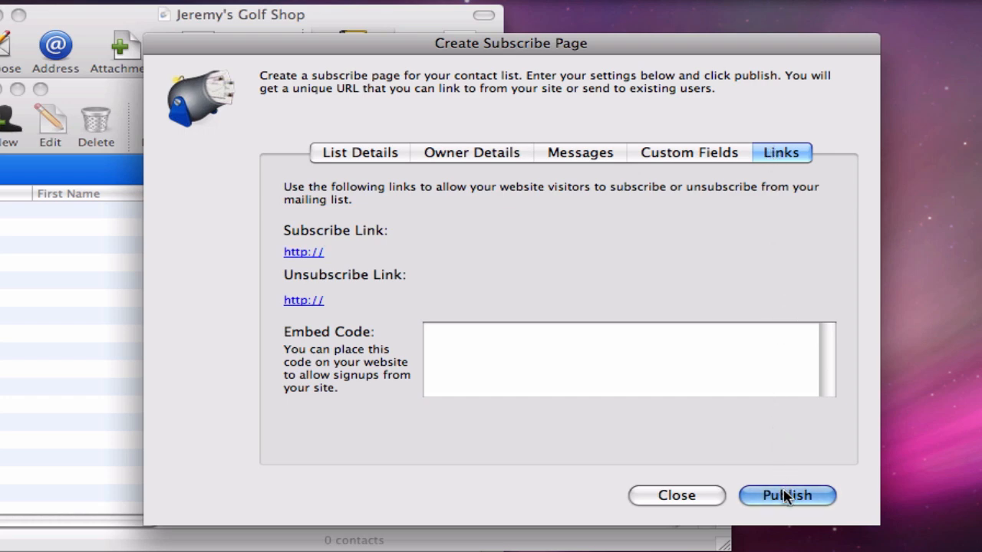
Publish the subscribe page and dismiss the confirmation, generating links and embed code
click(787, 495)
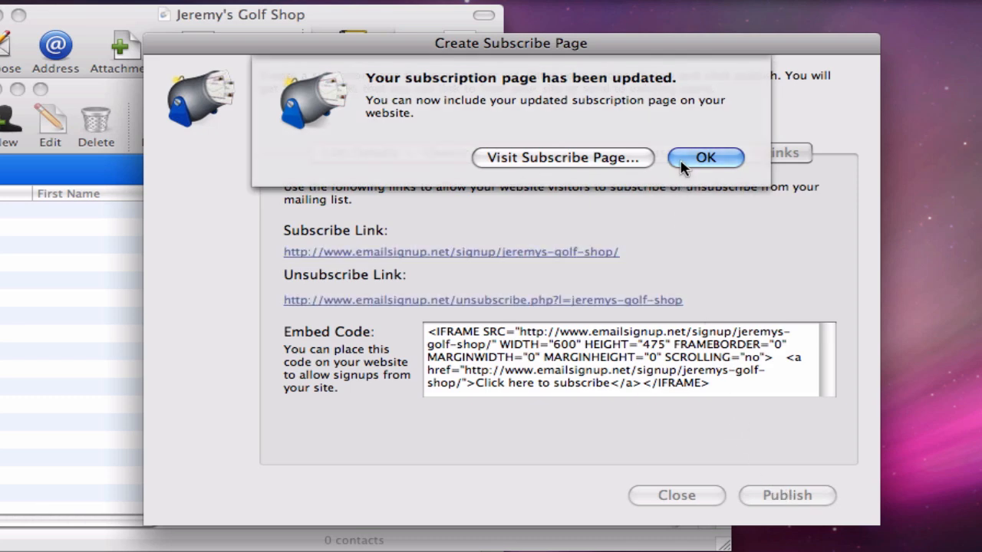
click(704, 157)
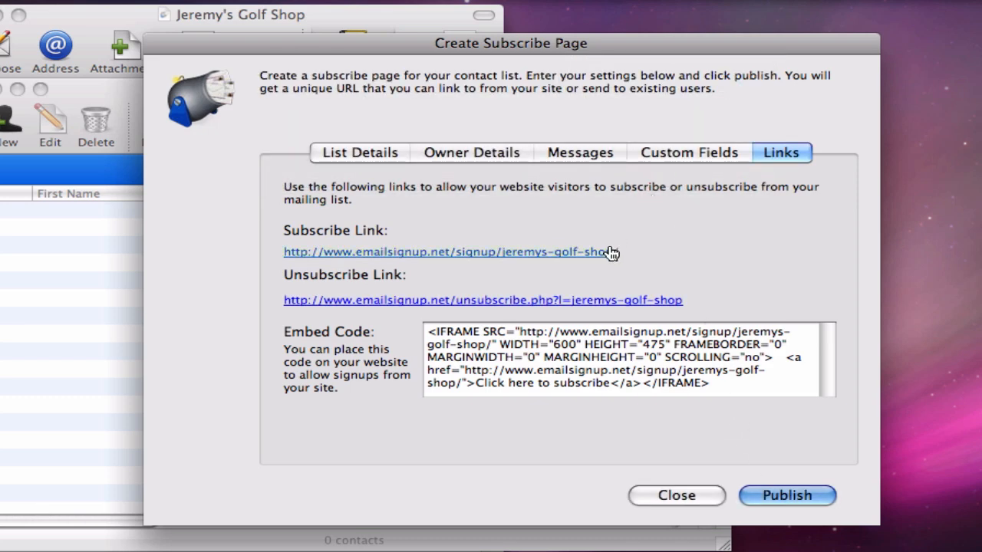
mouse_move(606, 259)
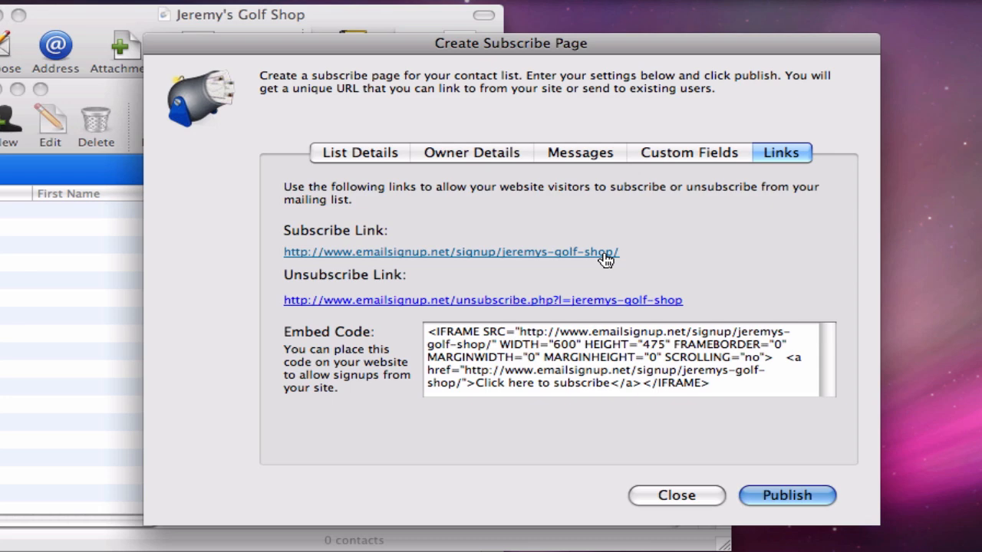
mouse_move(614, 309)
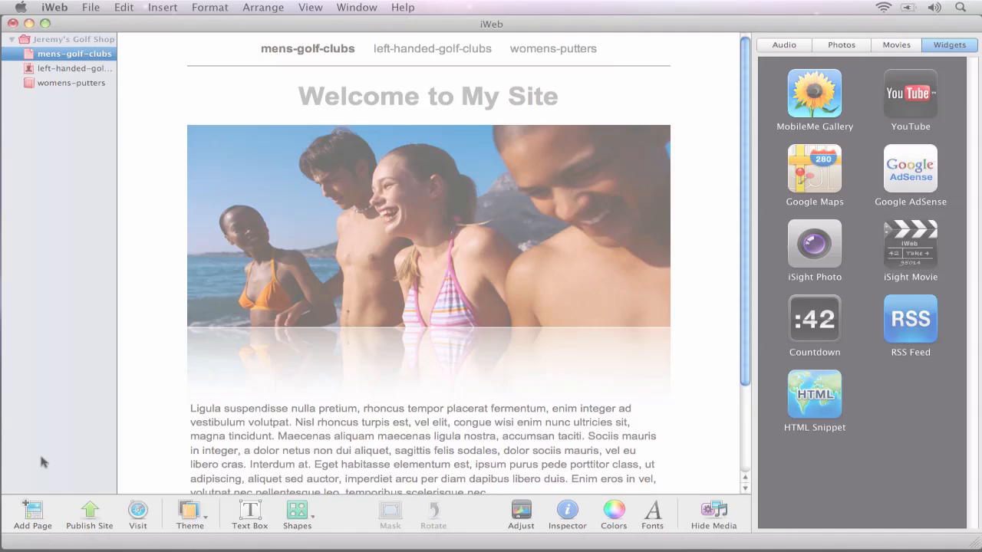
Add a Blank-template page to the site and place an HTML Snippet widget on it
click(32, 514)
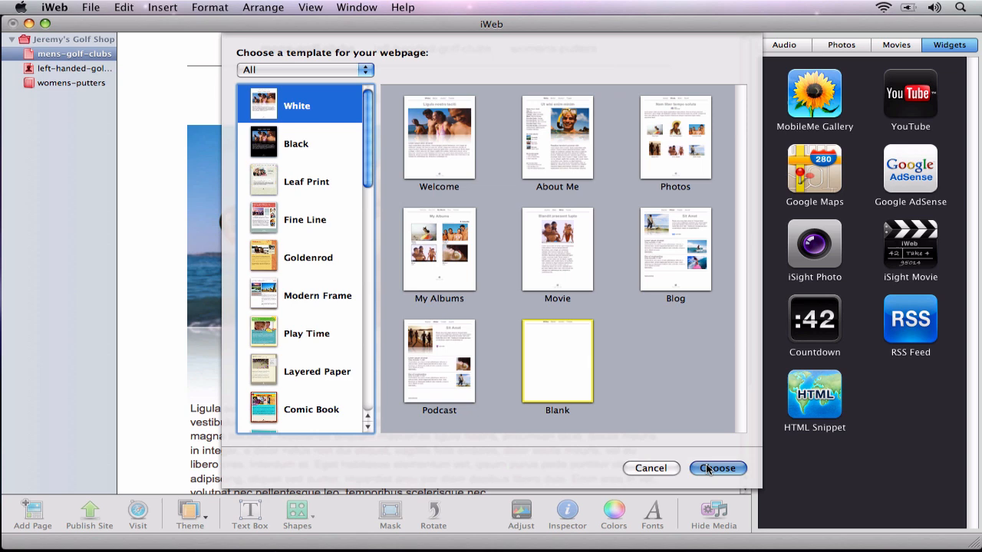
click(717, 467)
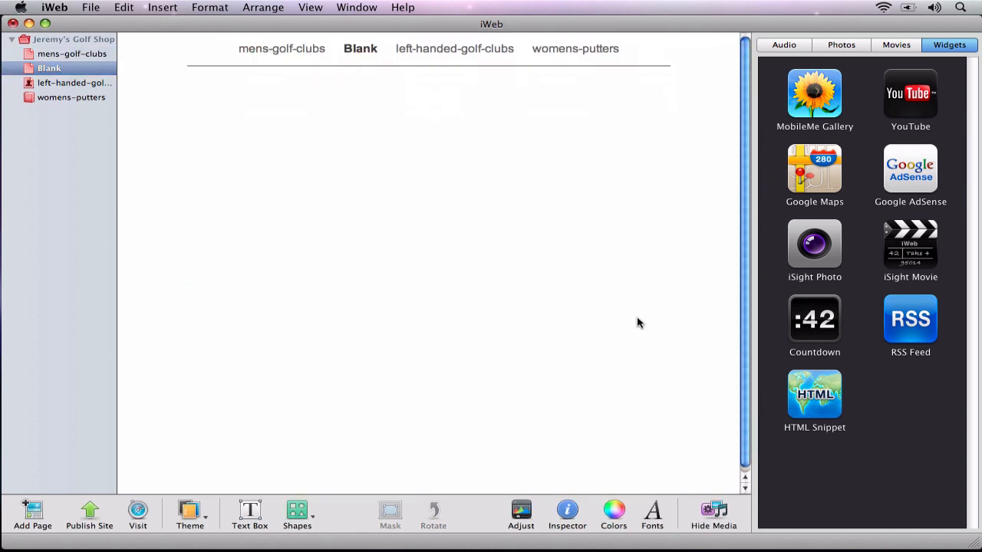
drag(814, 393, 495, 257)
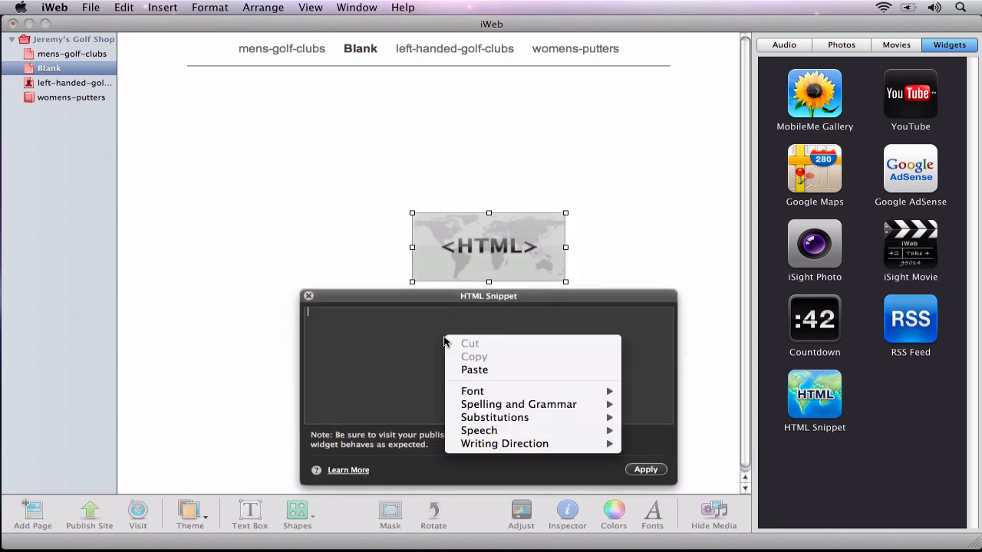
Paste the MailShoot embed code into the snippet and apply it
click(474, 369)
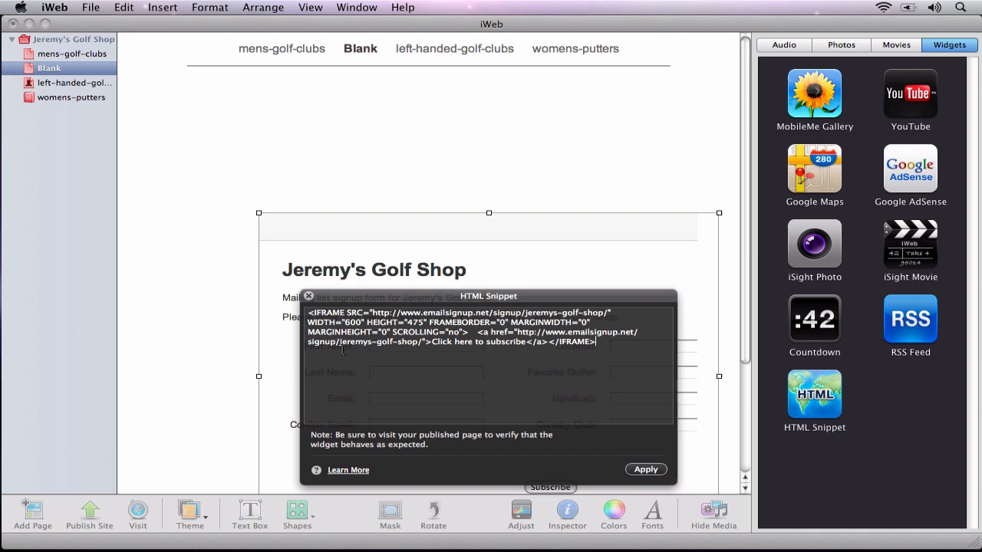
click(644, 468)
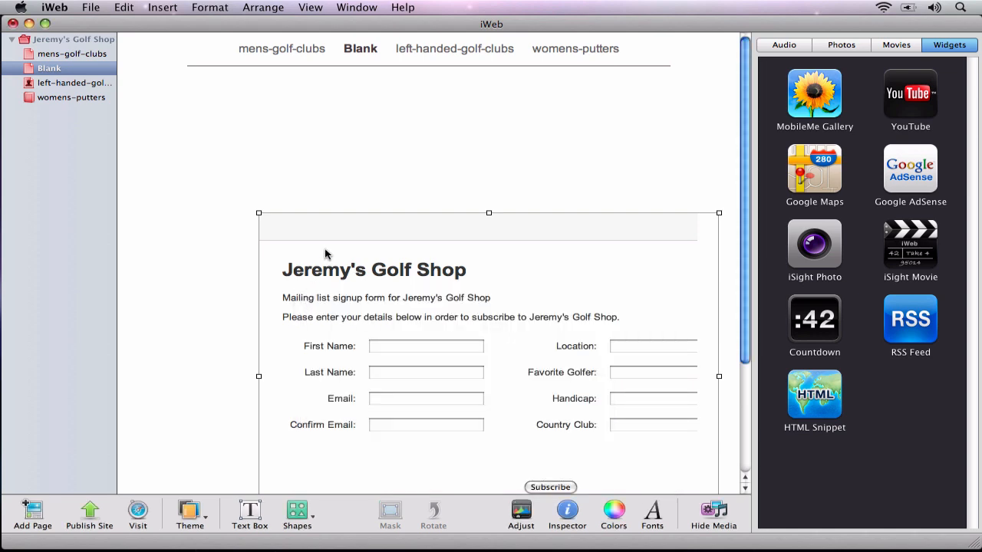